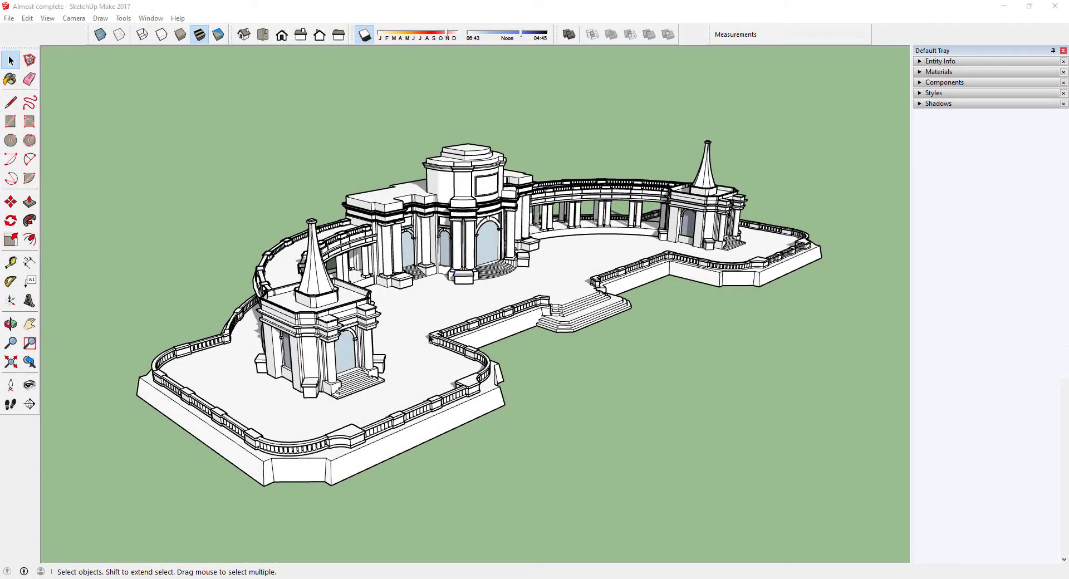
Step: Export the SketchUp model 'Almost complete' as a COLLADA (*.dae) 3D file
click(9, 19)
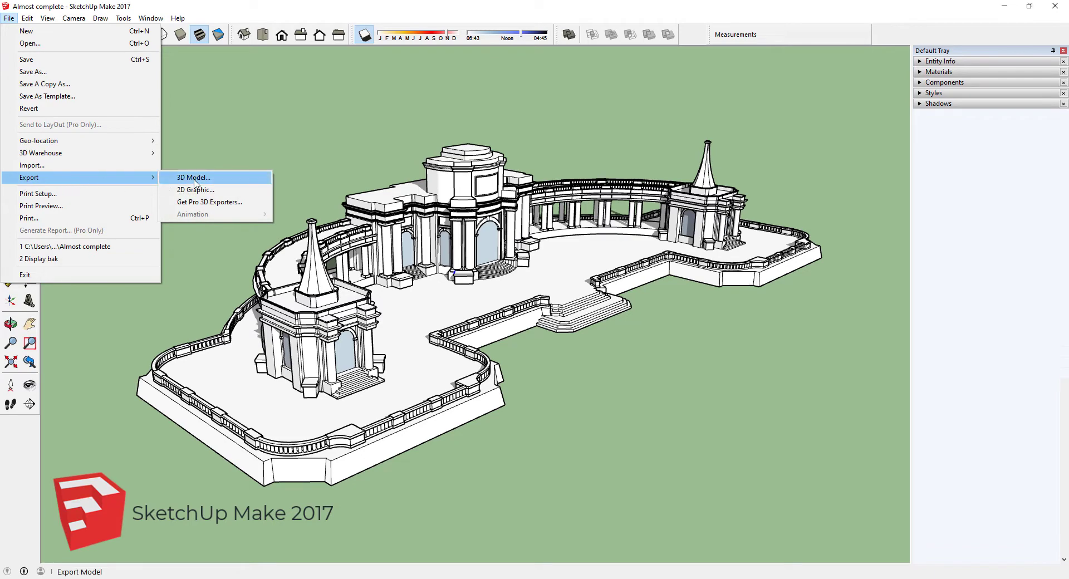
click(193, 177)
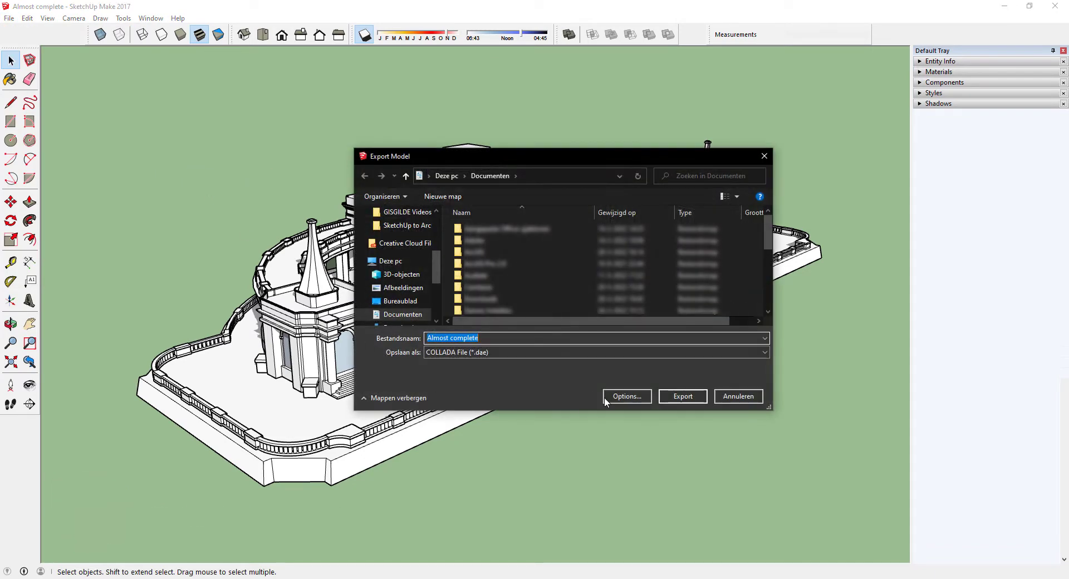
click(683, 397)
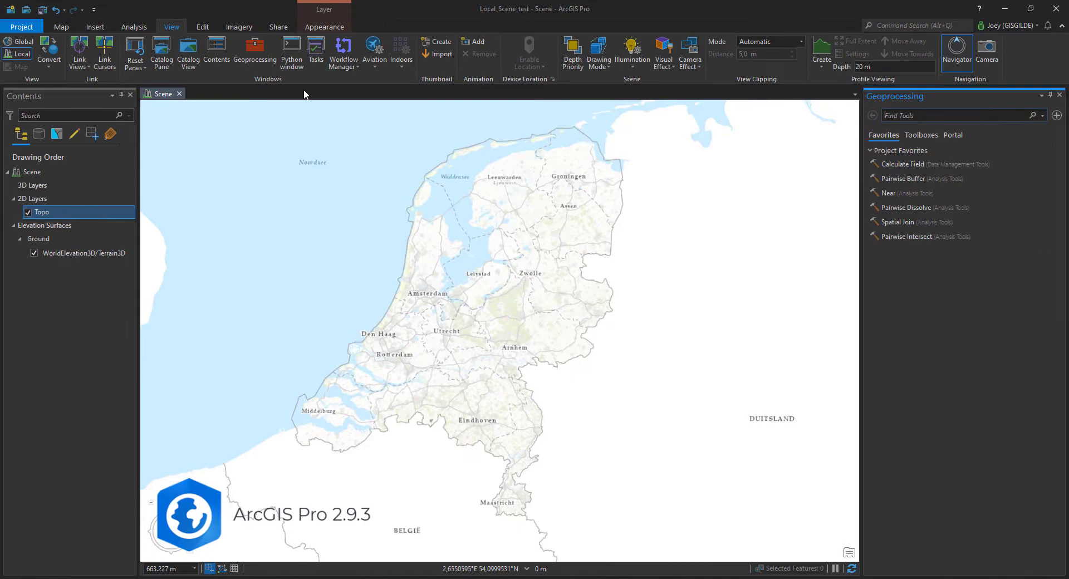
Step: Search geoprocessing for '3d import' and open the Import 3D Files tool
text(3d import)
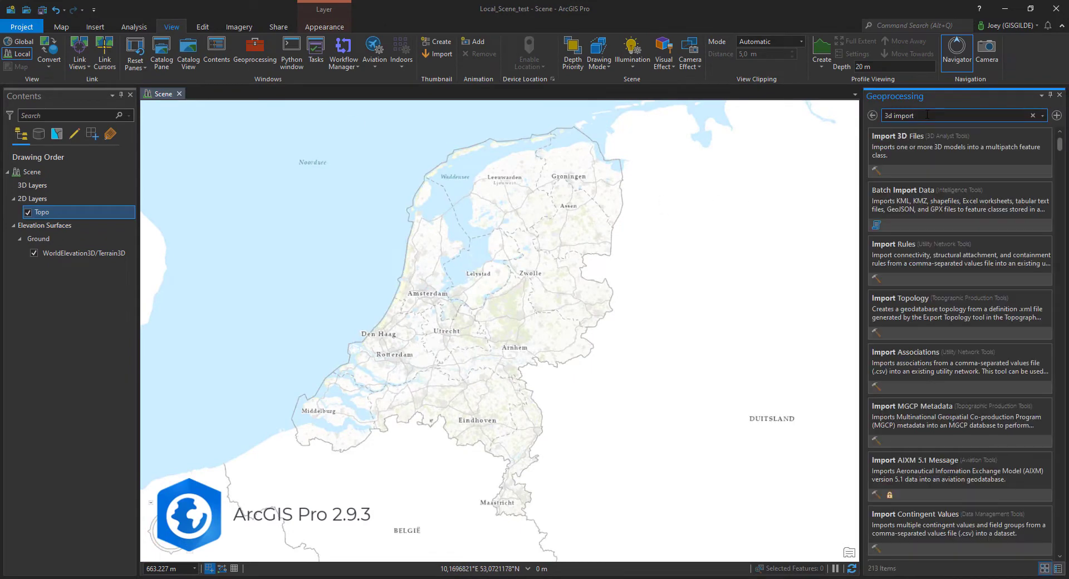
click(898, 136)
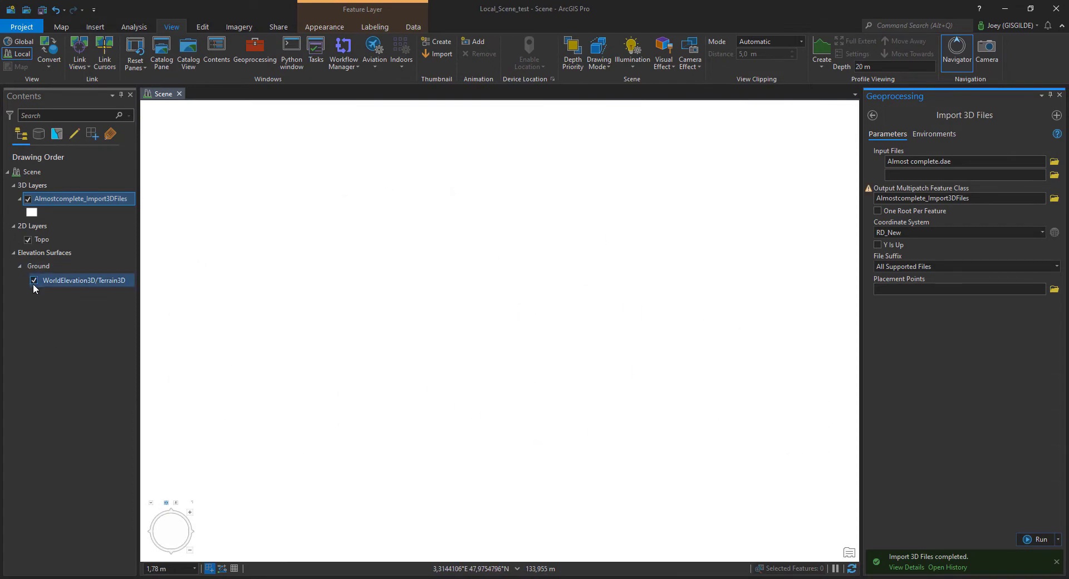
click(34, 280)
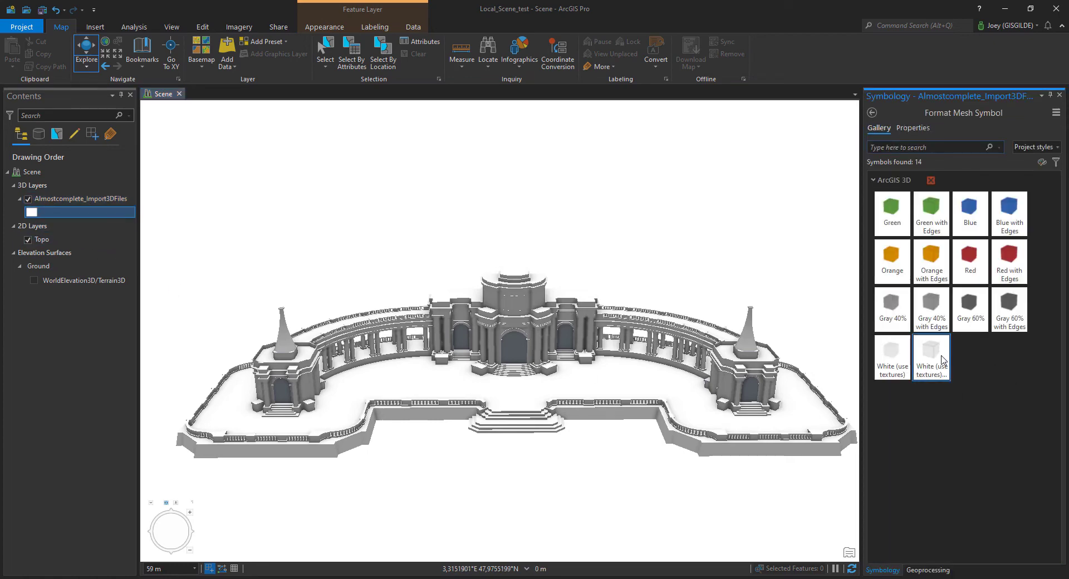
mouse_move(938, 359)
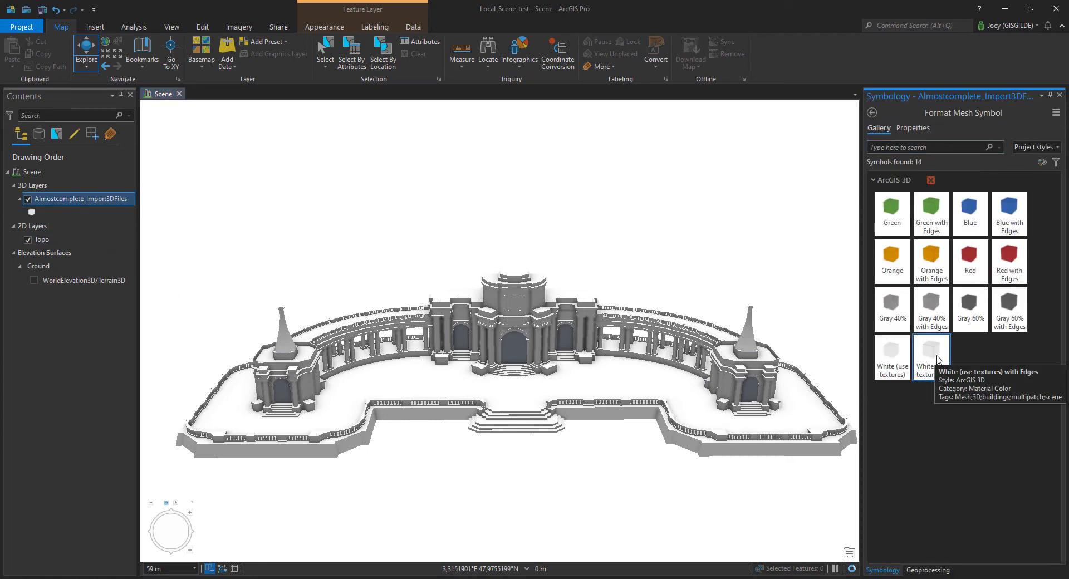